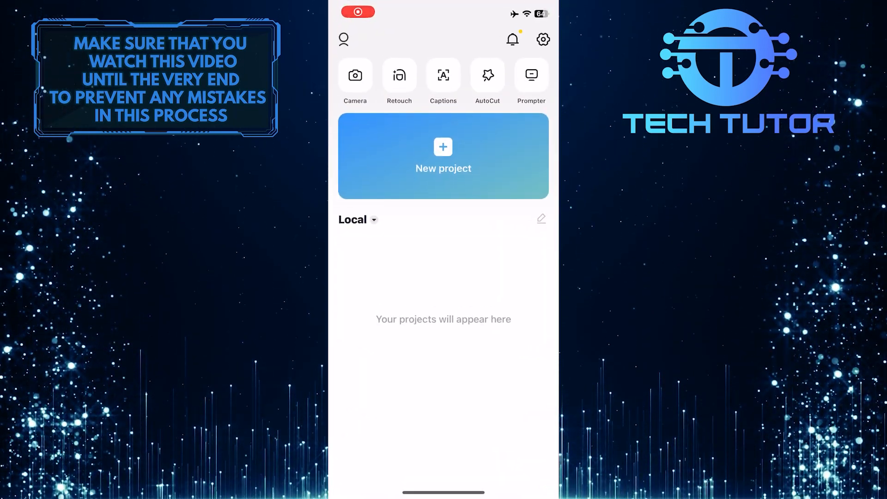
Start a new editing project from the CapCut home screen.
click(442, 156)
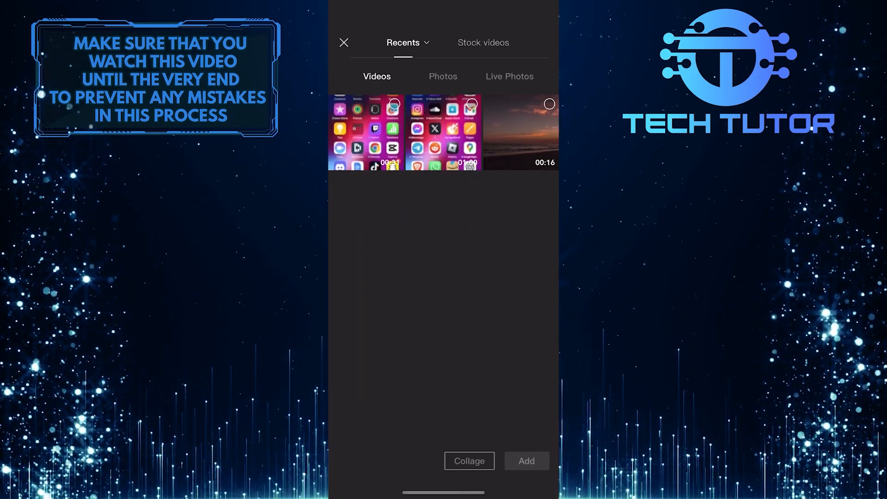
Add the 00:16 sunset beach video from Recents to the project timeline.
click(520, 131)
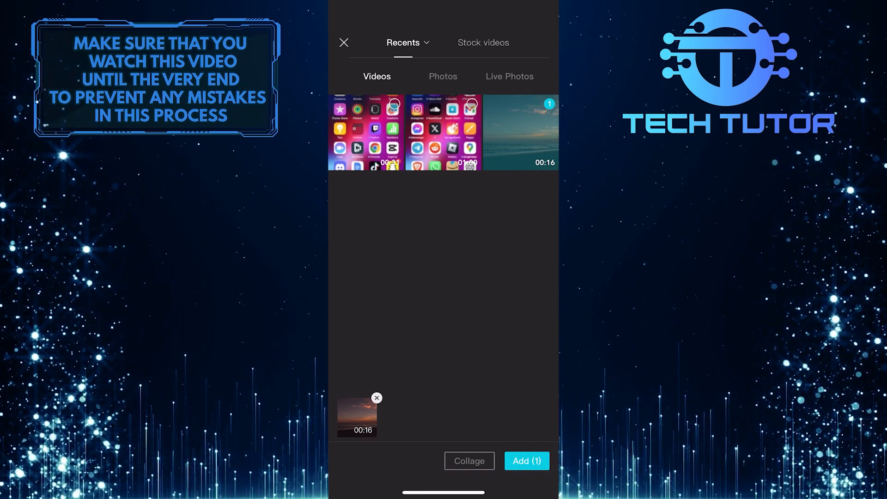
click(526, 460)
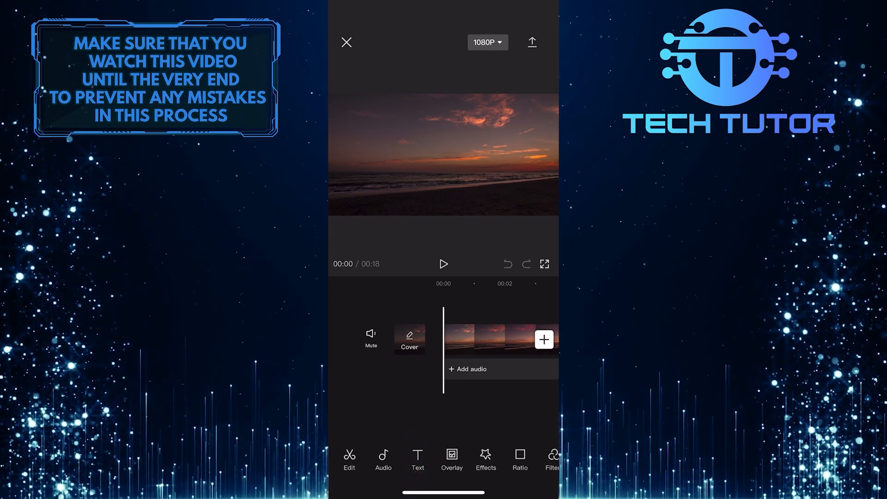
Bring up the sticker catalogue from the Text tools over the project.
click(417, 459)
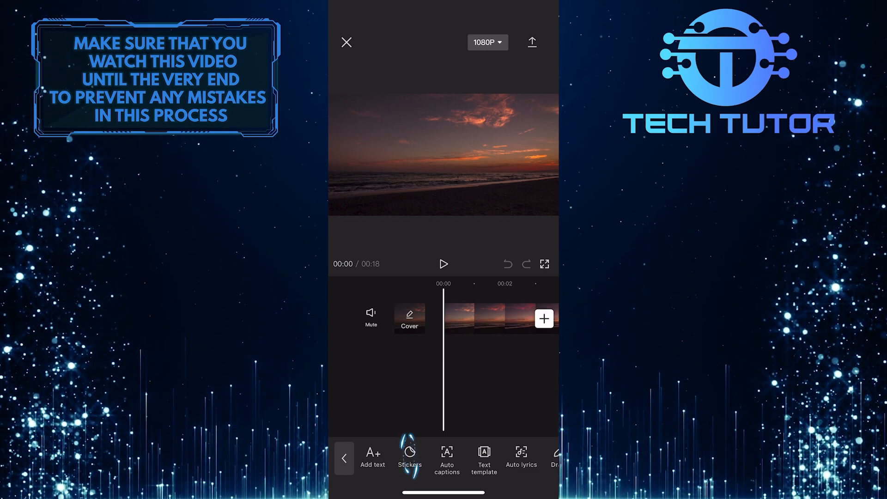
click(410, 457)
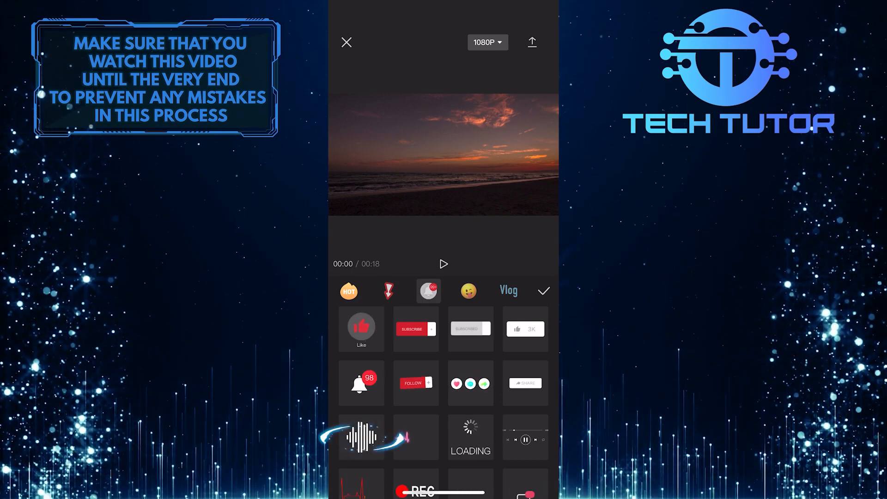
Place the audio waveform sticker on the video and drag its copy left over the sunset sky.
click(362, 437)
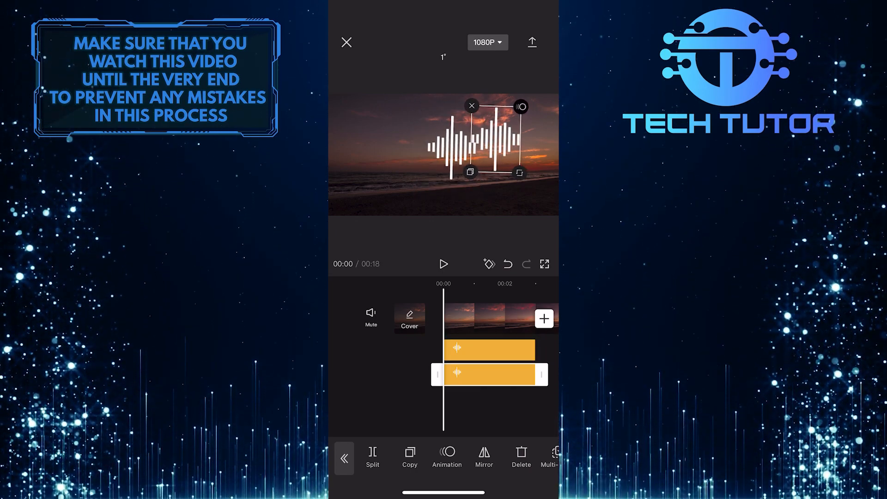
drag(483, 139, 418, 144)
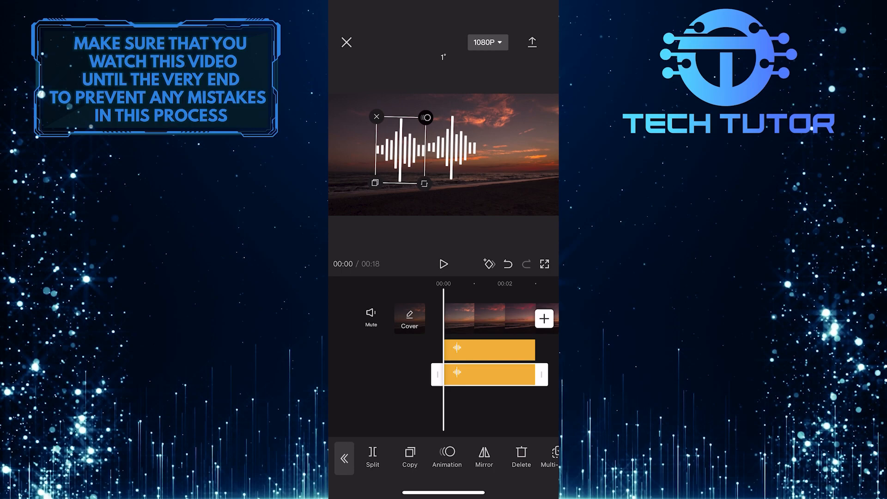